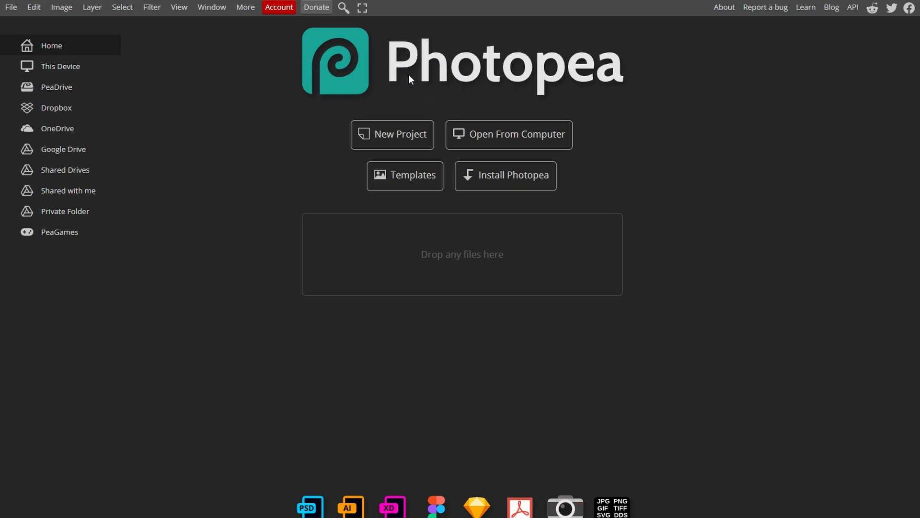
{"action": "mouse_move", "coordinate": [401, 138]}
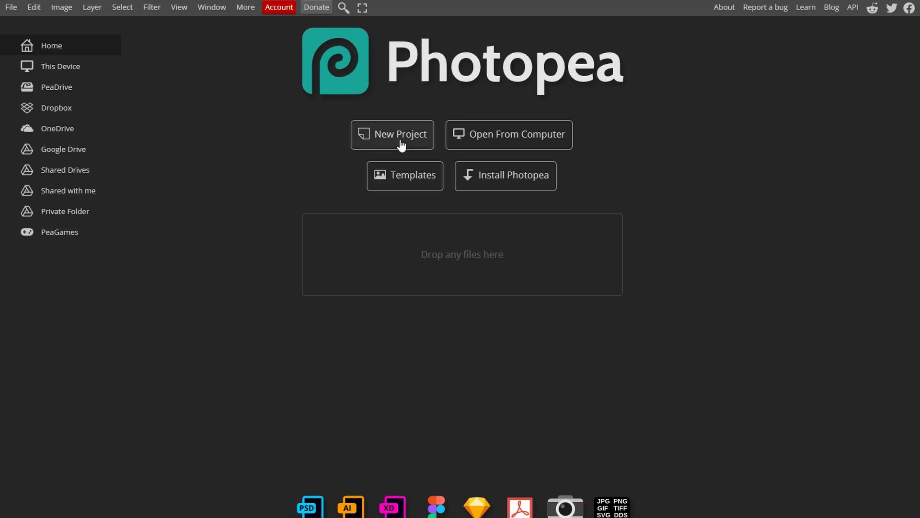
Start a new project from the Photopea start page
{"action": "left_click", "coordinate": [392, 135]}
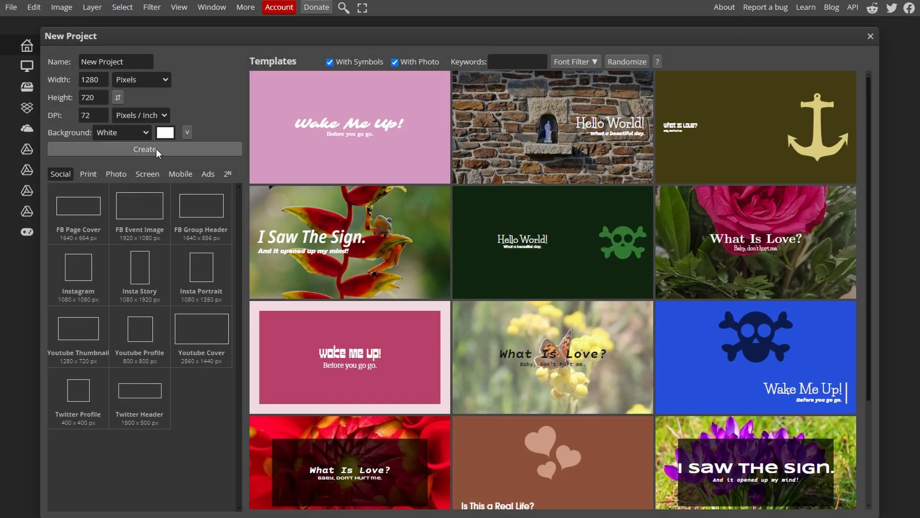
Create the white 1280×720 document and switch to the Ellipse tool
{"action": "left_click", "coordinate": [144, 148]}
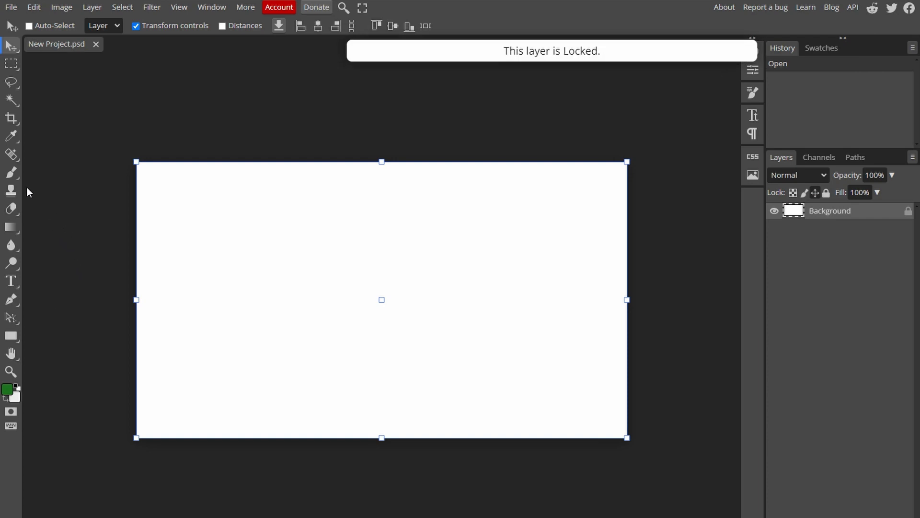
{"action": "mouse_move", "coordinate": [11, 335]}
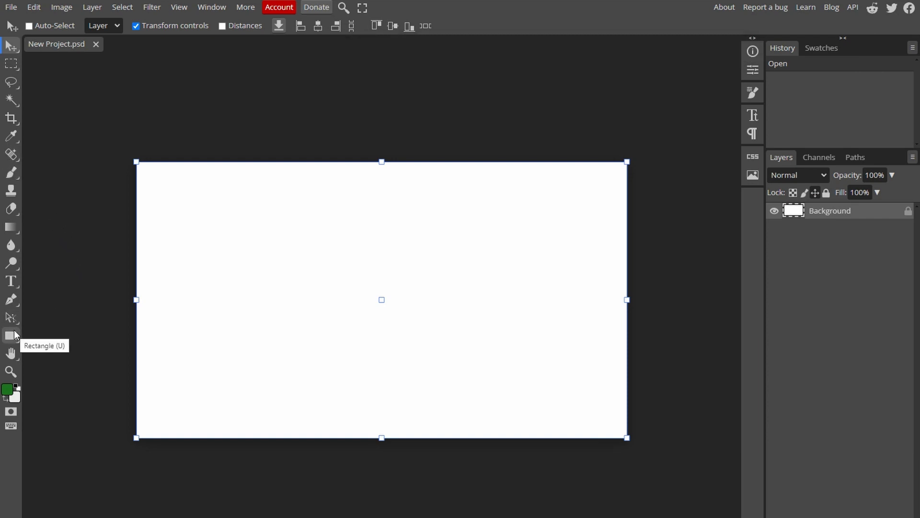
{"action": "left_click", "coordinate": [10, 335]}
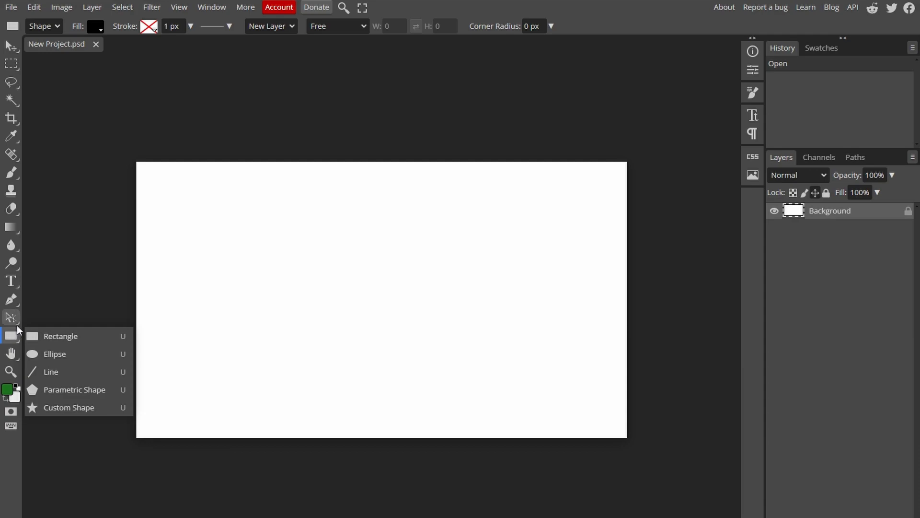
{"action": "mouse_move", "coordinate": [79, 353]}
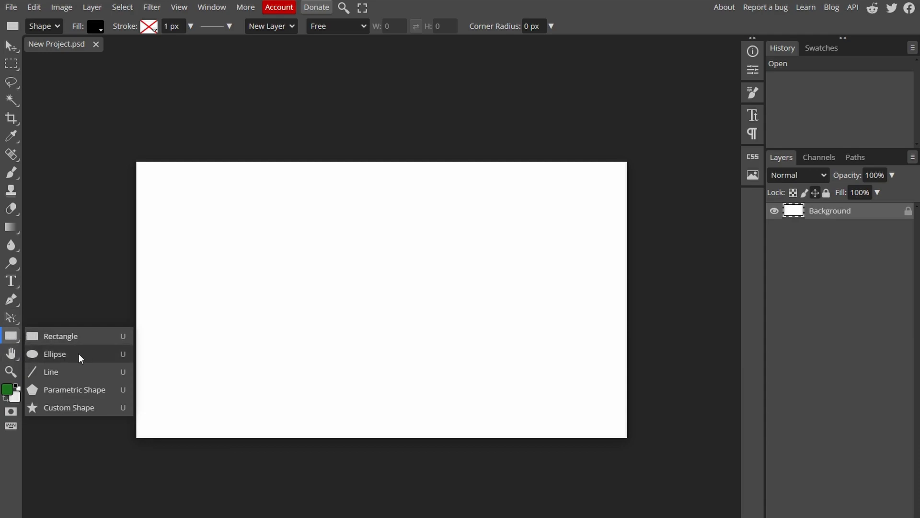
{"action": "left_click", "coordinate": [54, 353]}
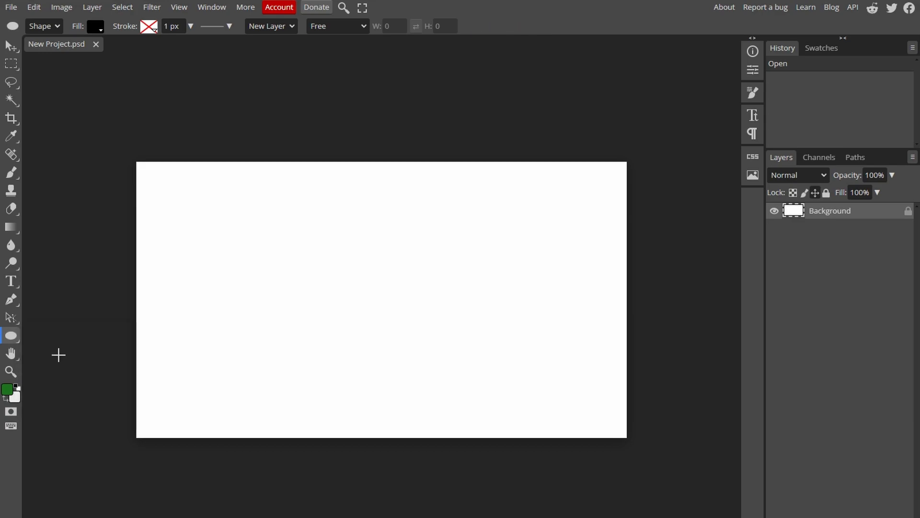
{"action": "mouse_move", "coordinate": [268, 241]}
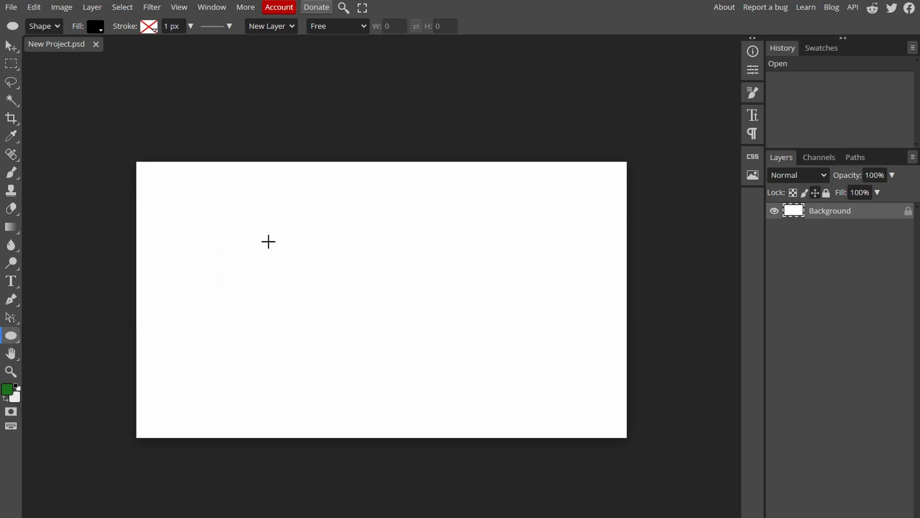
Draw a small black circle on the left and a larger one on the right
{"action": "left_click_drag", "start_coordinate": [241, 225], "coordinate": [276, 264]}
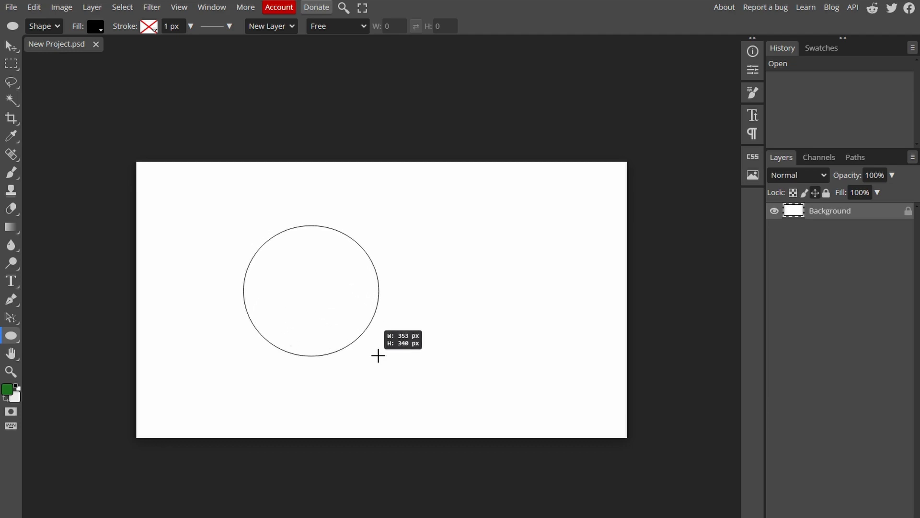
{"action": "left_click_drag", "start_coordinate": [413, 229], "coordinate": [548, 358]}
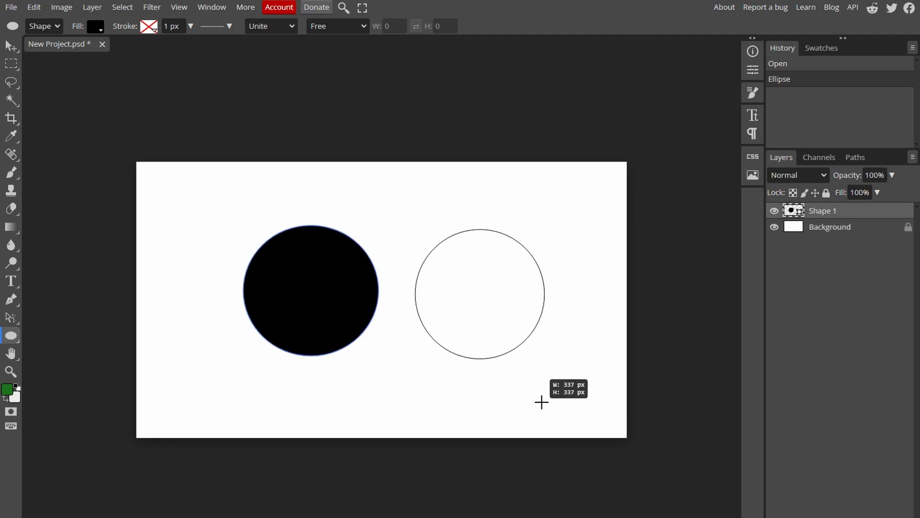
{"action": "left_click_drag", "start_coordinate": [540, 402], "coordinate": [581, 434]}
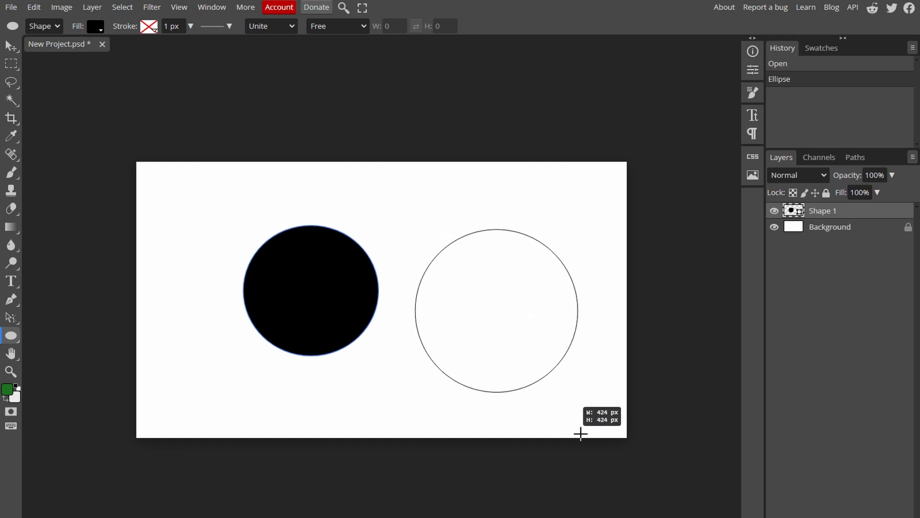
{"action": "left_click_drag", "start_coordinate": [414, 229], "coordinate": [578, 392]}
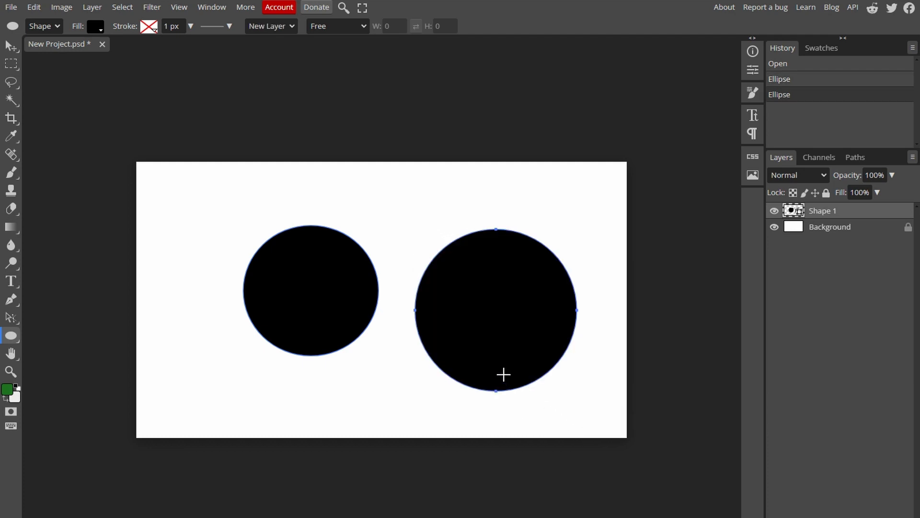
{"action": "mouse_move", "coordinate": [510, 385]}
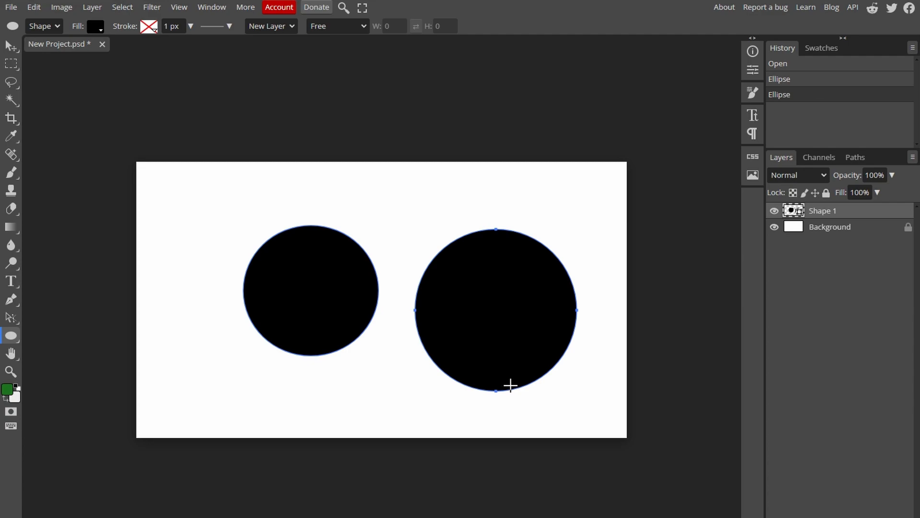
{"action": "mouse_move", "coordinate": [11, 58]}
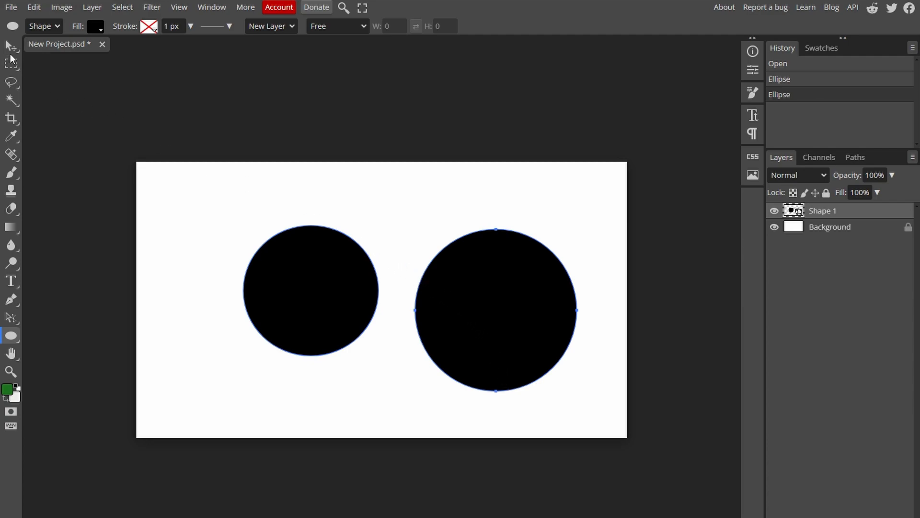
{"action": "mouse_move", "coordinate": [9, 46]}
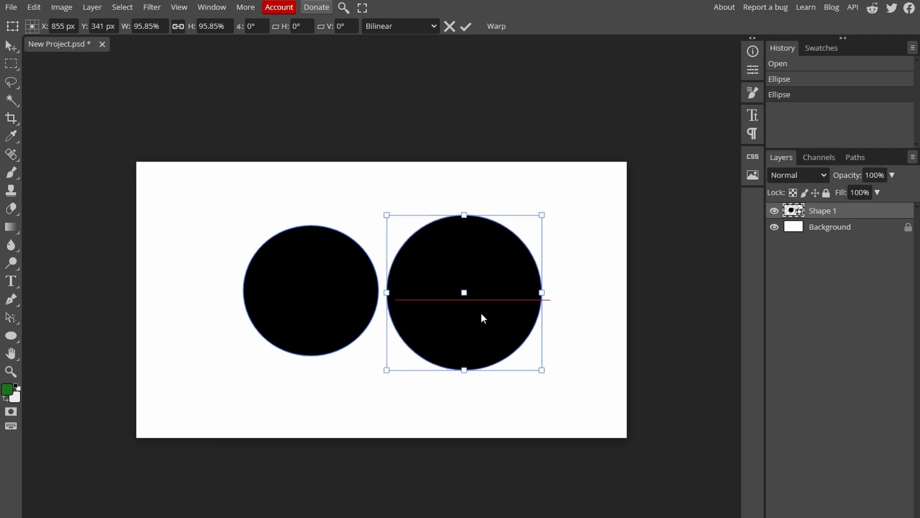
Shift the right circle rightward and give the shape a solid black stroke
{"action": "left_click_drag", "start_coordinate": [463, 292], "coordinate": [517, 285]}
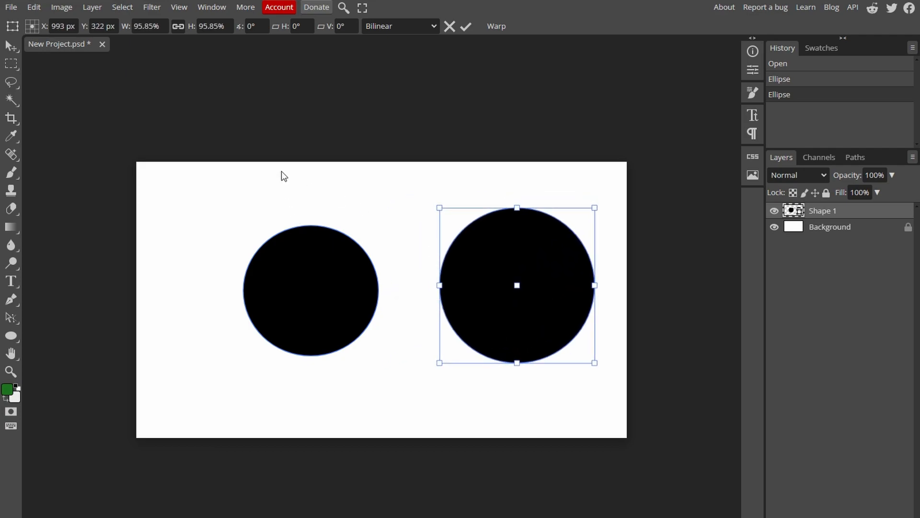
{"action": "mouse_move", "coordinate": [11, 317]}
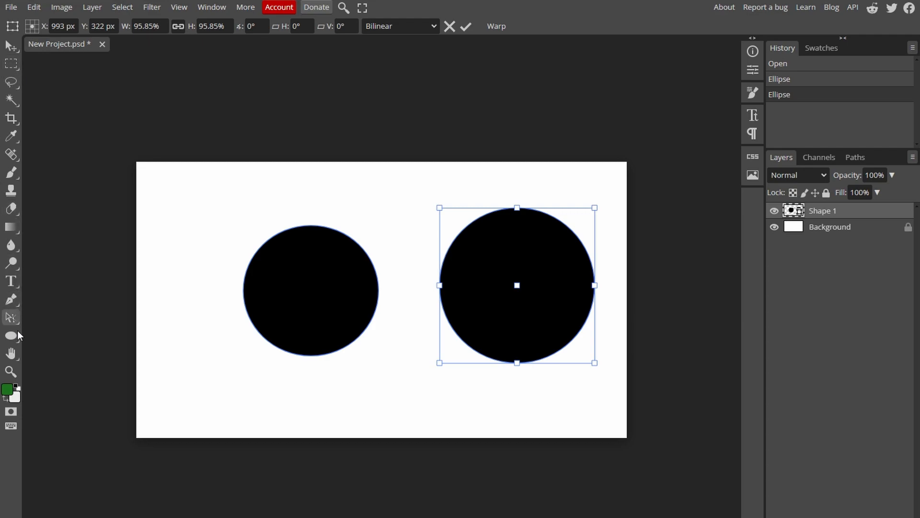
{"action": "left_click", "coordinate": [10, 335]}
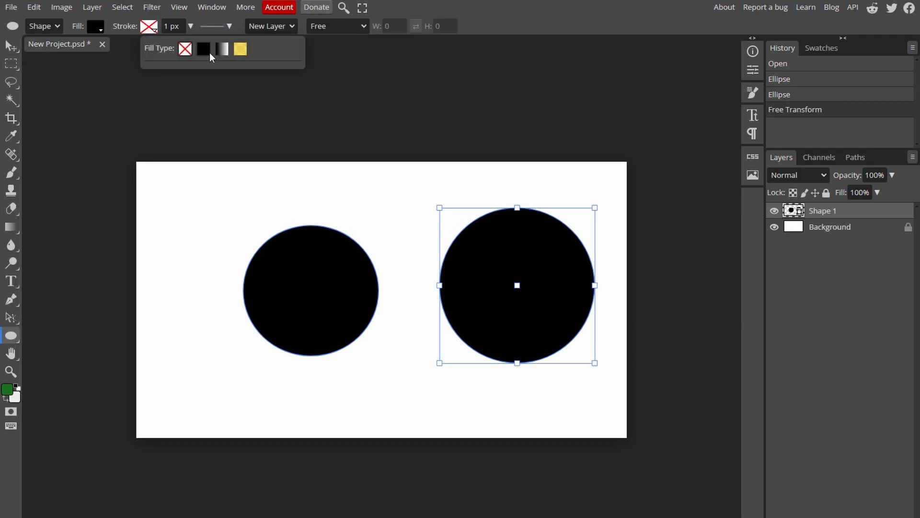
{"action": "left_click", "coordinate": [202, 49]}
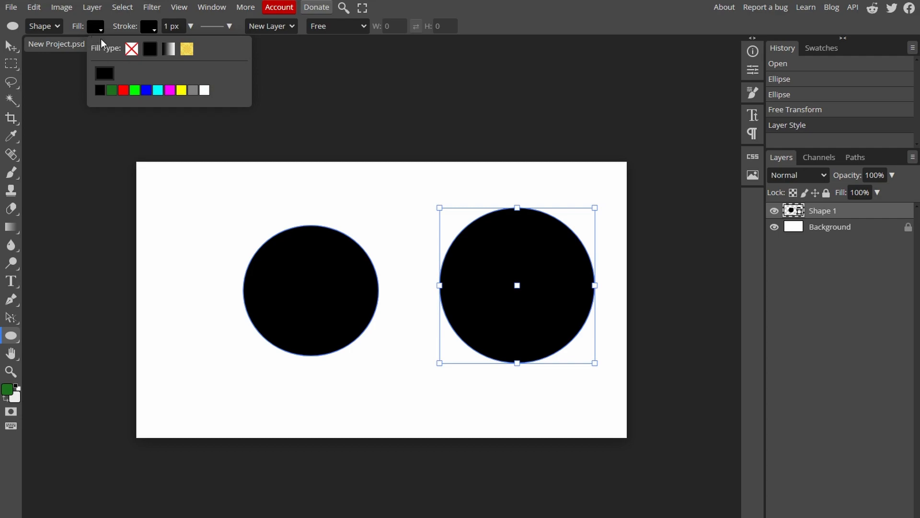